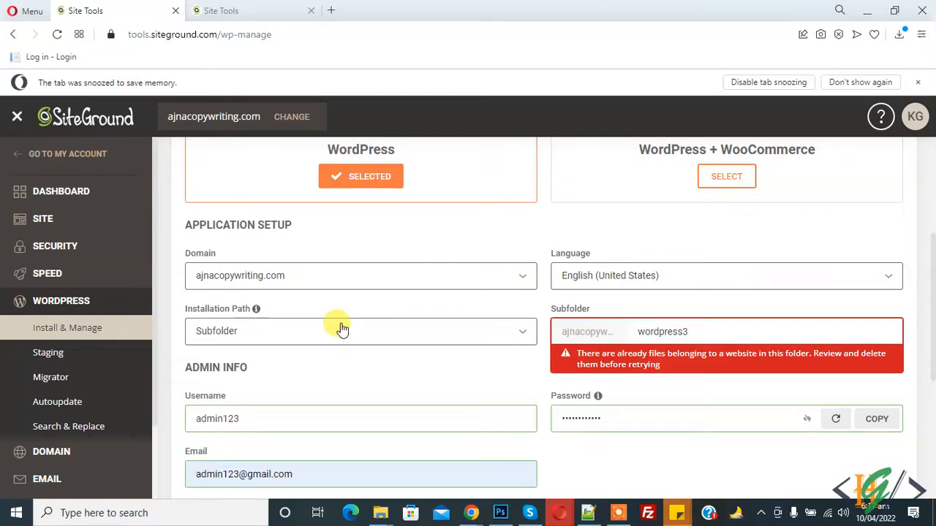
pyautogui.moveTo(358, 324)
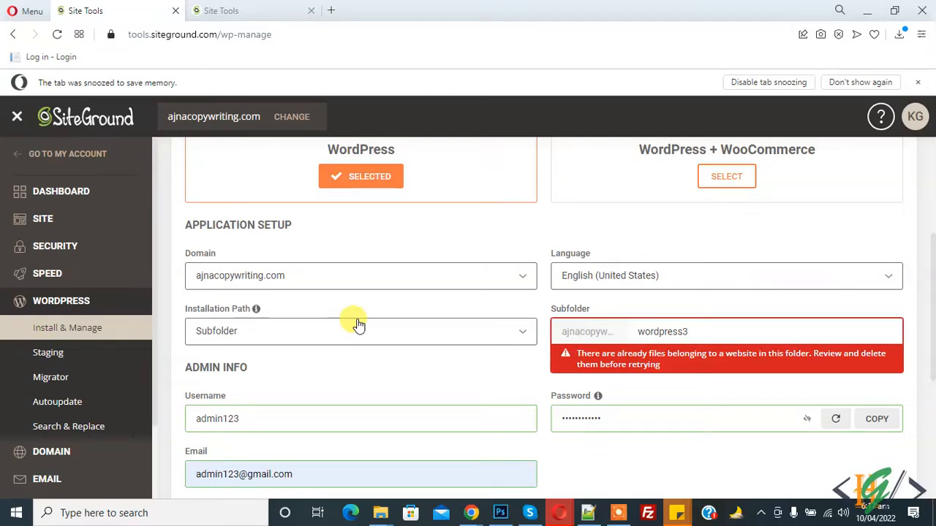
pyautogui.moveTo(421, 292)
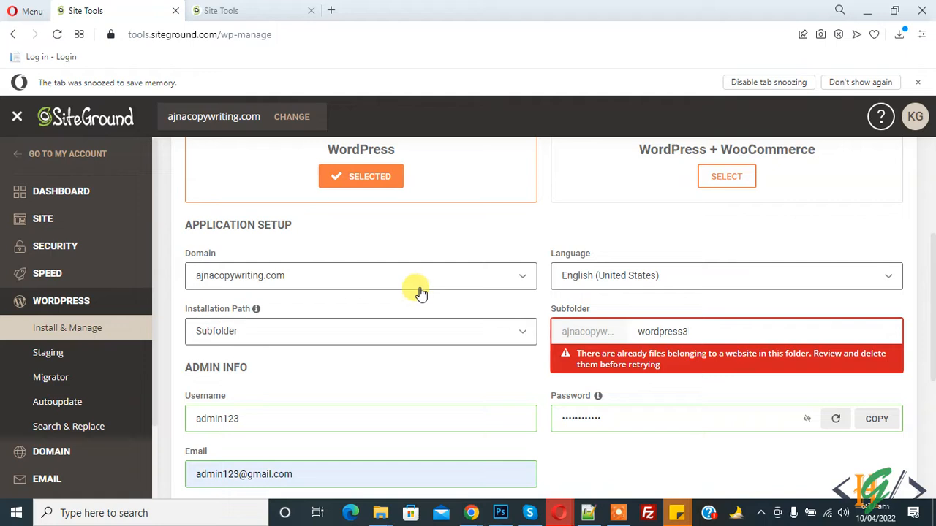
pyautogui.moveTo(433, 272)
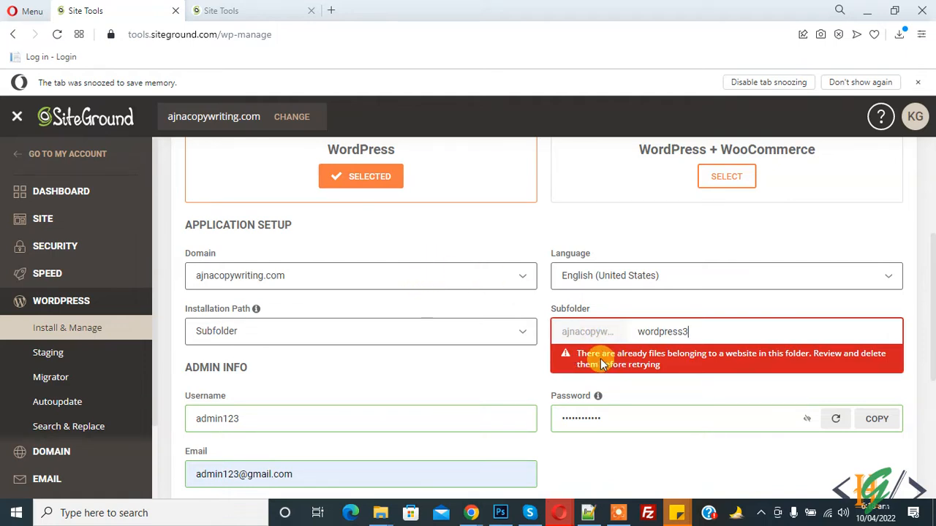
pyautogui.moveTo(690, 363)
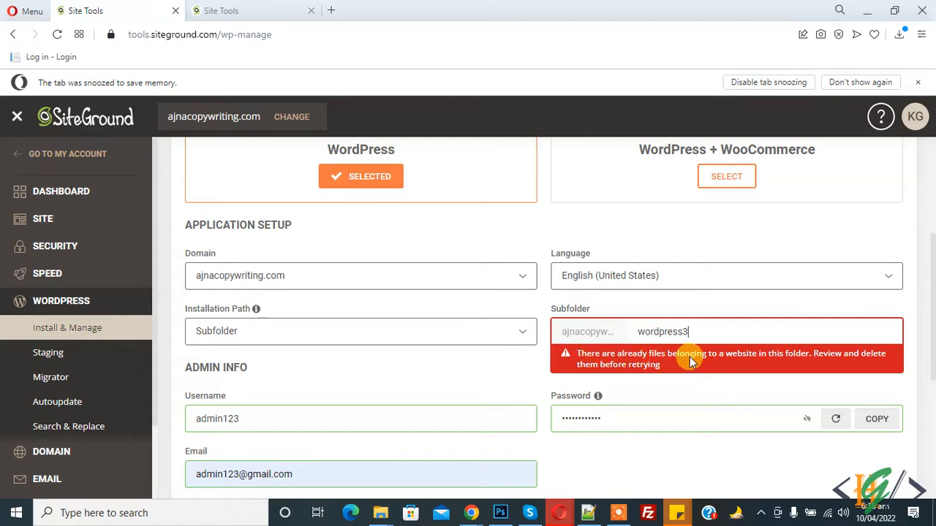
pyautogui.moveTo(719, 336)
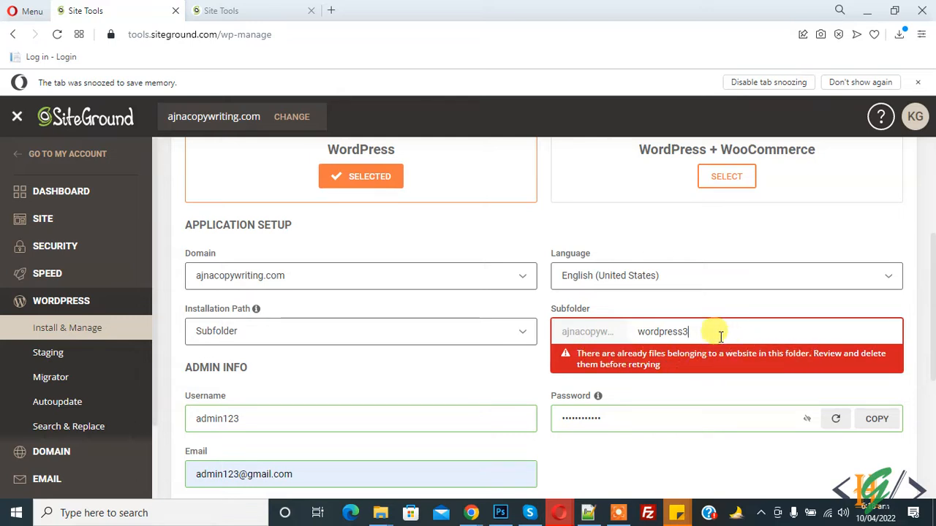
pyautogui.moveTo(651, 330)
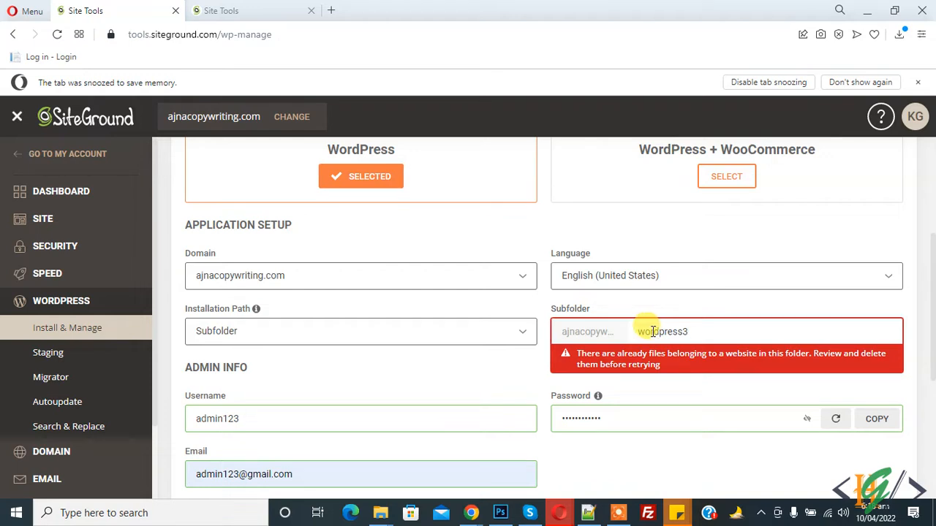
pyautogui.moveTo(432, 275)
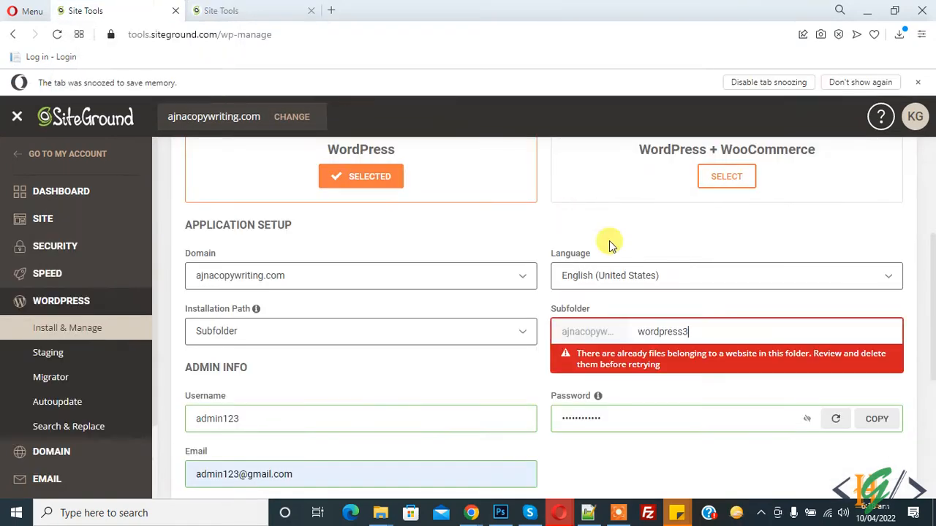
pyautogui.moveTo(275, 6)
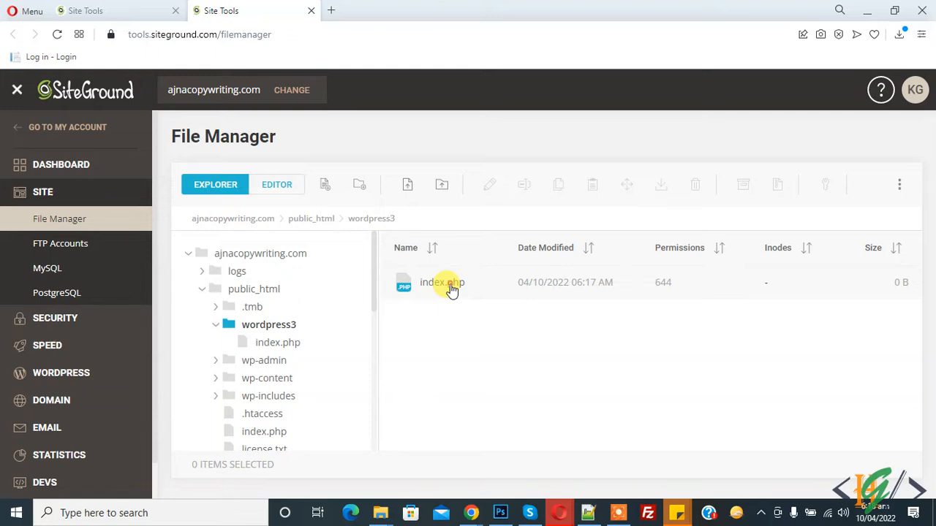
# Delete index.php from public_html/wordpress3 and confirm, leaving the folder empty.
pyautogui.rightClick(442, 282)
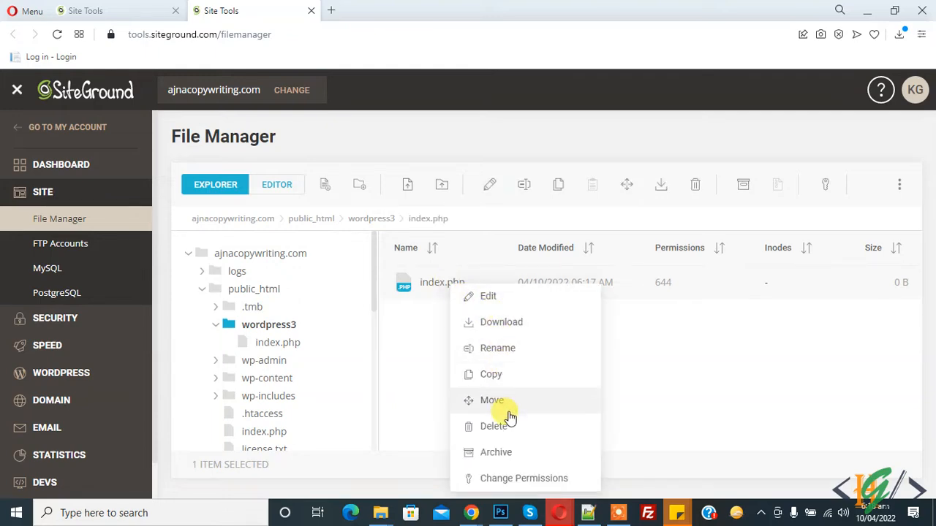
pyautogui.click(494, 427)
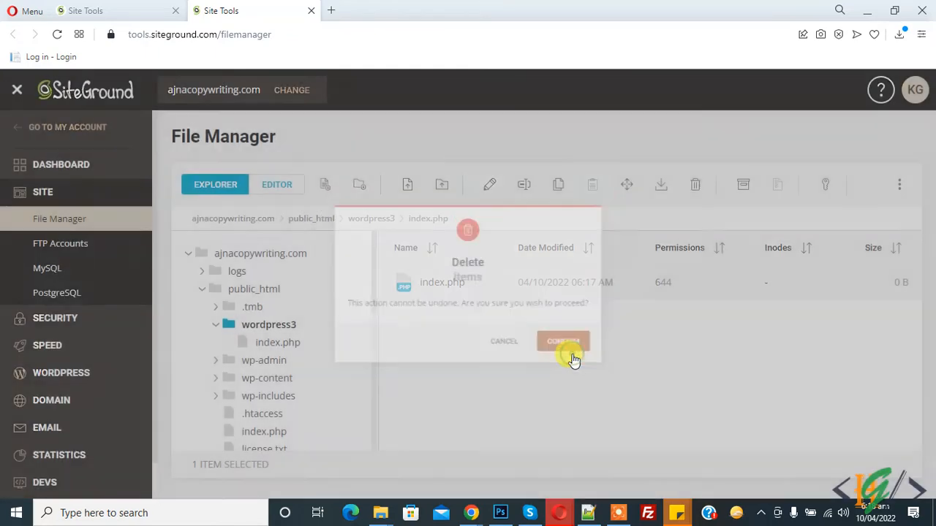
pyautogui.click(561, 340)
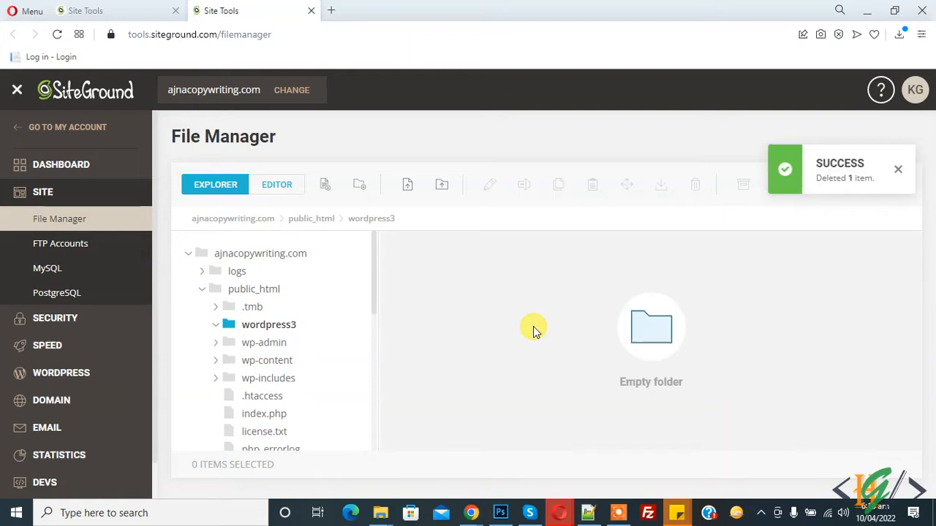
pyautogui.moveTo(188, 80)
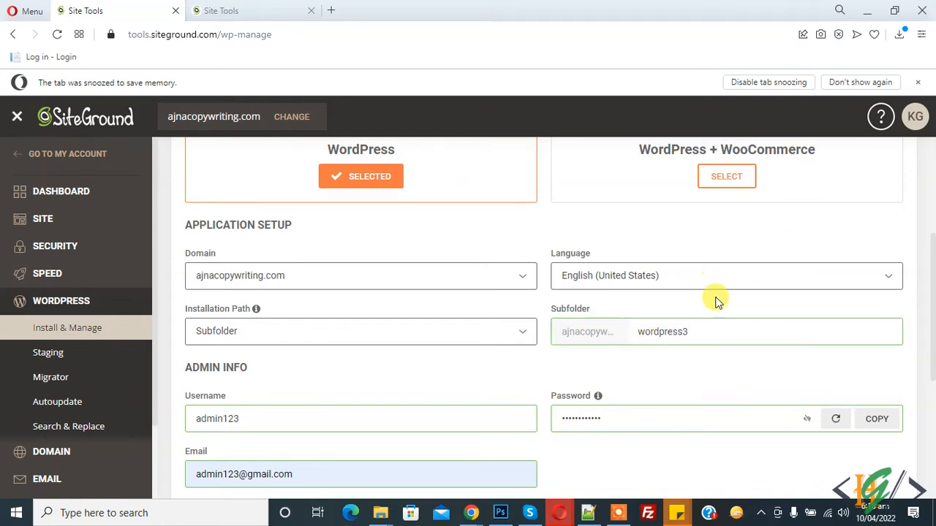
pyautogui.moveTo(570, 228)
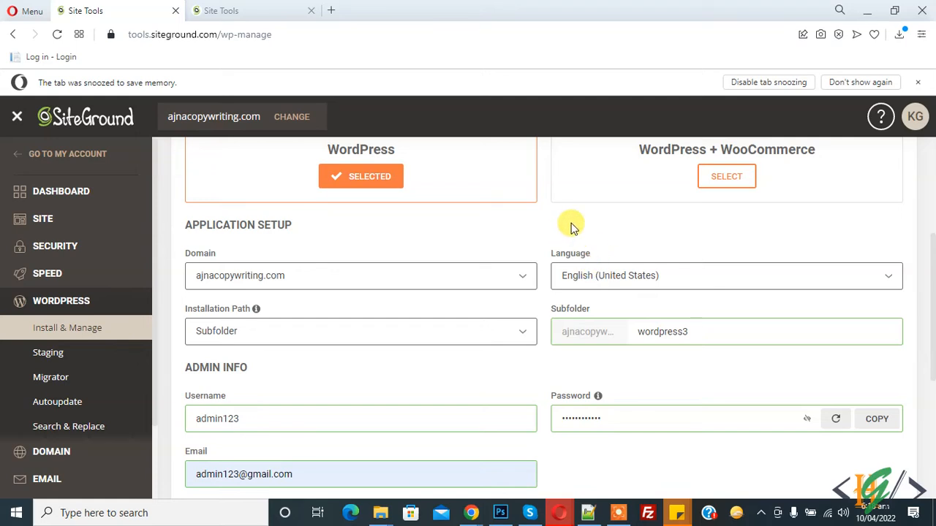
# Run the WordPress installation into the wordpress3 subfolder from Install & Manage.
pyautogui.scroll(-3)
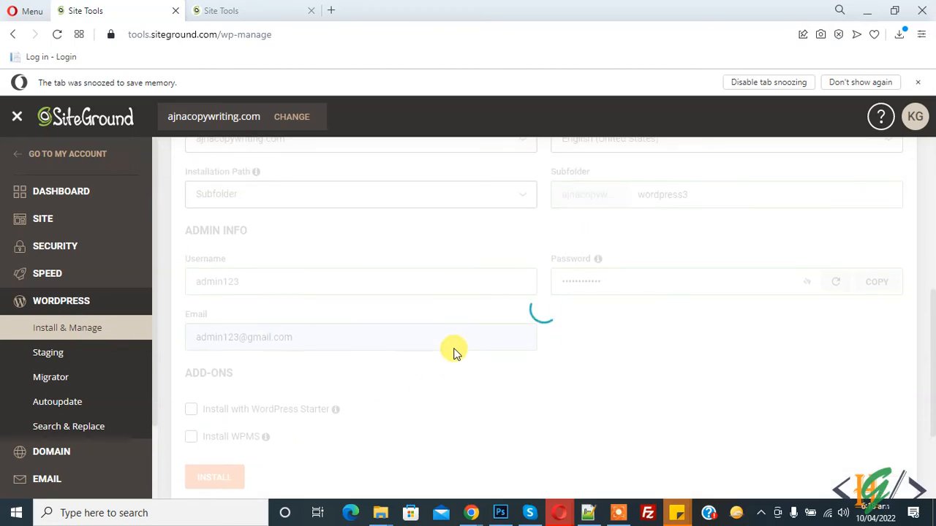
pyautogui.click(214, 477)
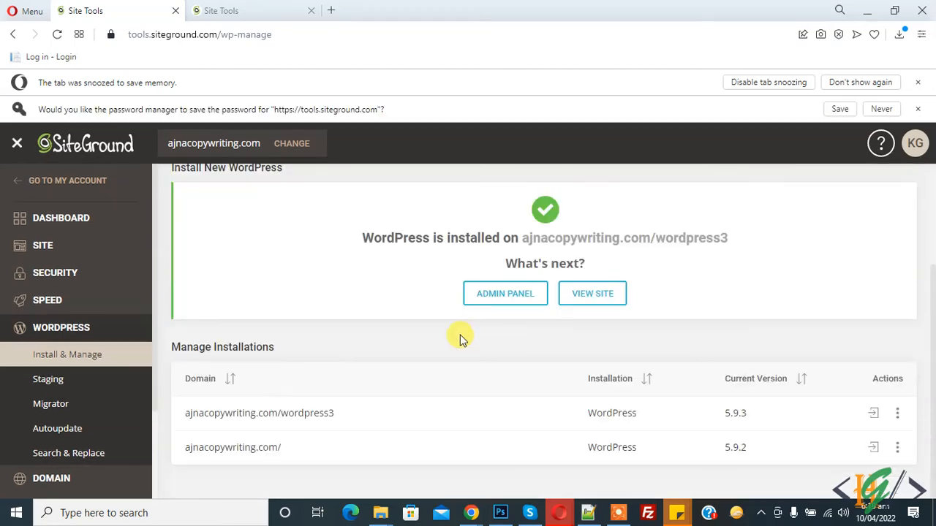
pyautogui.moveTo(570, 234)
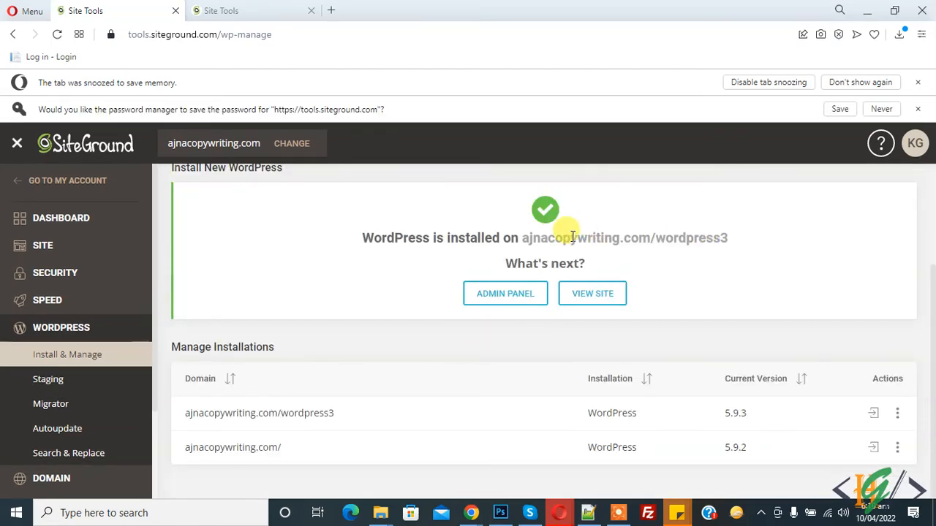
pyautogui.moveTo(366, 234)
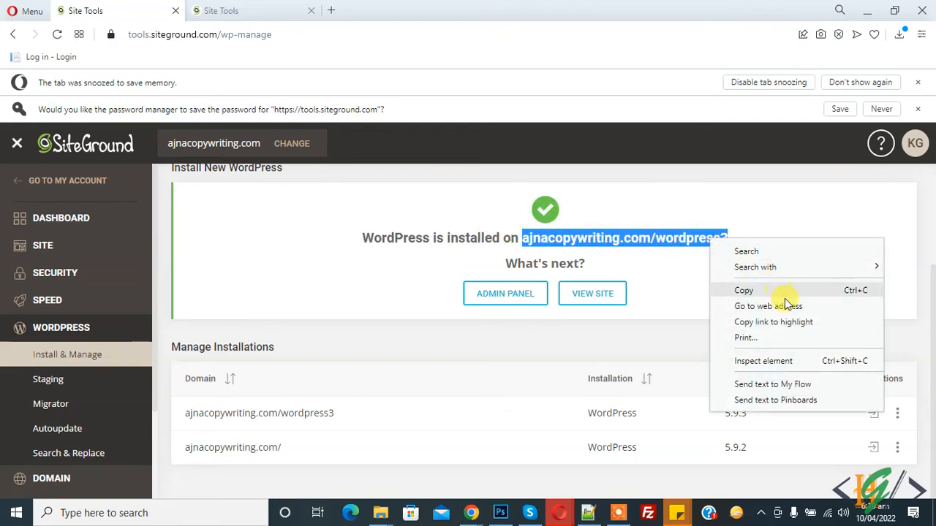
# Copy the installed ajnacopywriting.com/wordpress3 address, view the site, and return to Site Tools.
pyautogui.click(768, 305)
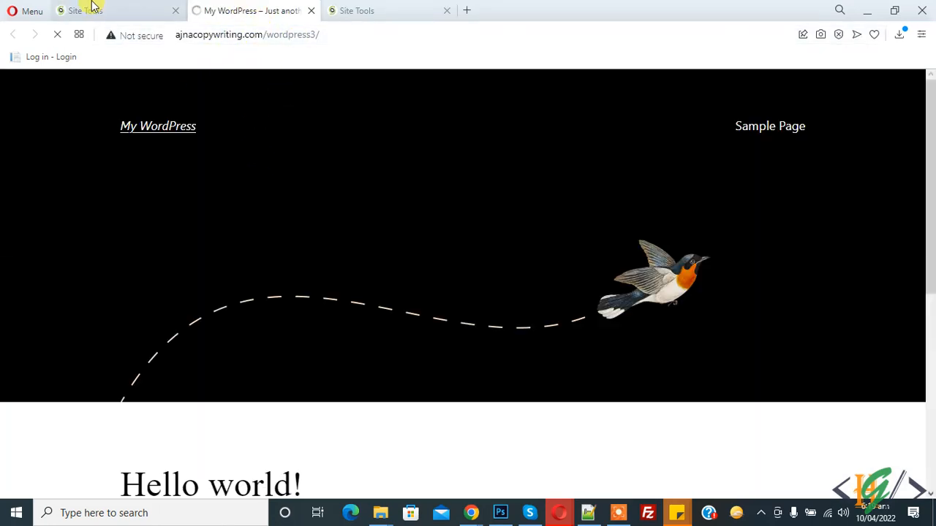
pyautogui.click(110, 10)
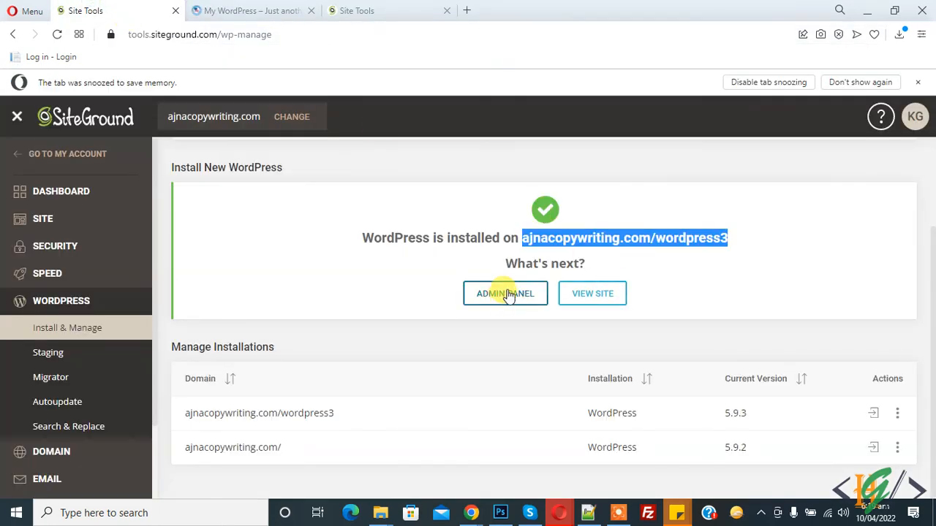
pyautogui.moveTo(388, 228)
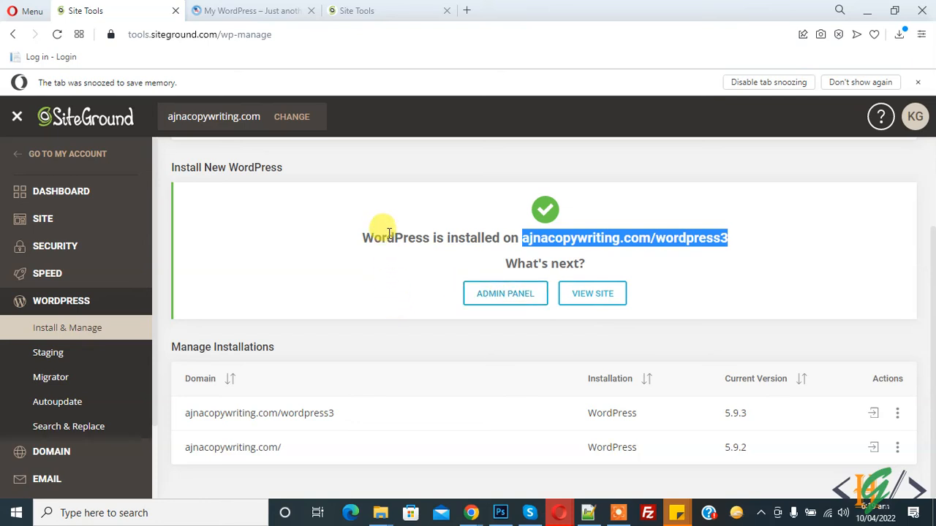
pyautogui.moveTo(387, 234)
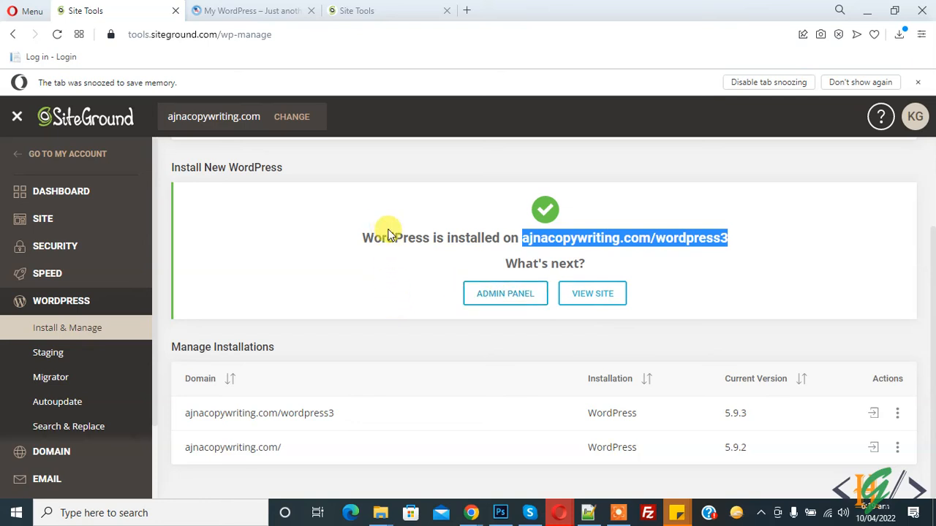
pyautogui.moveTo(398, 204)
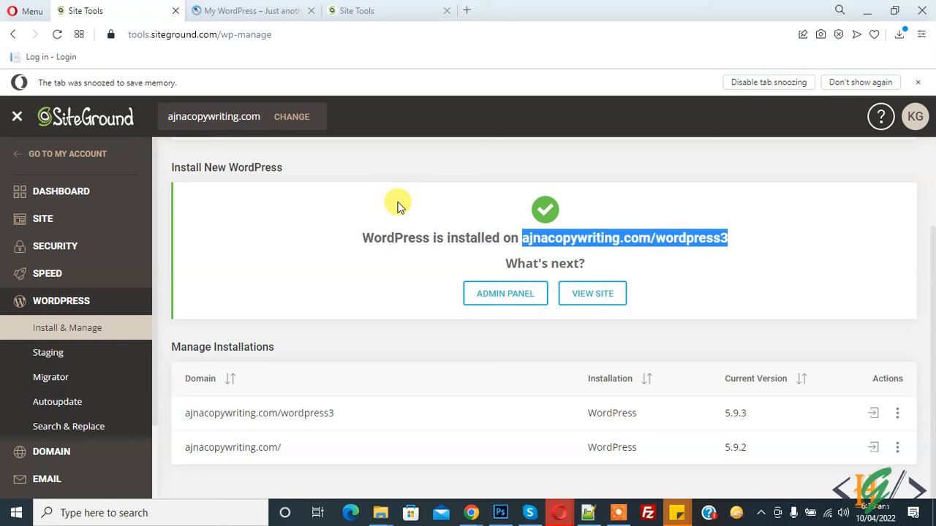